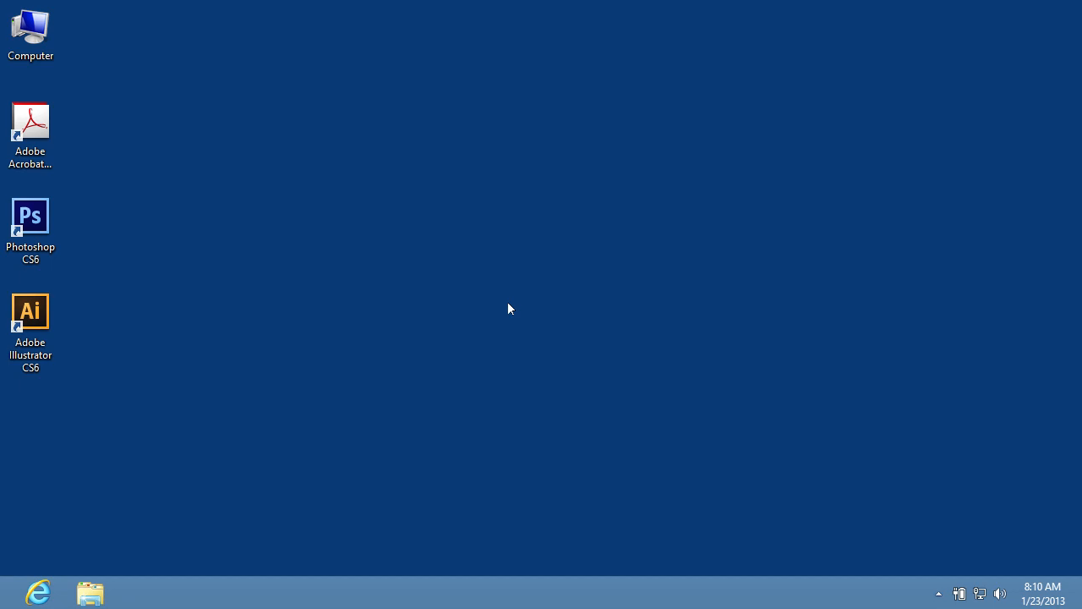
# Launch Adobe Illustrator CS6 from its desktop shortcut and bring up the File menu
pyautogui.doubleClick(30, 312)
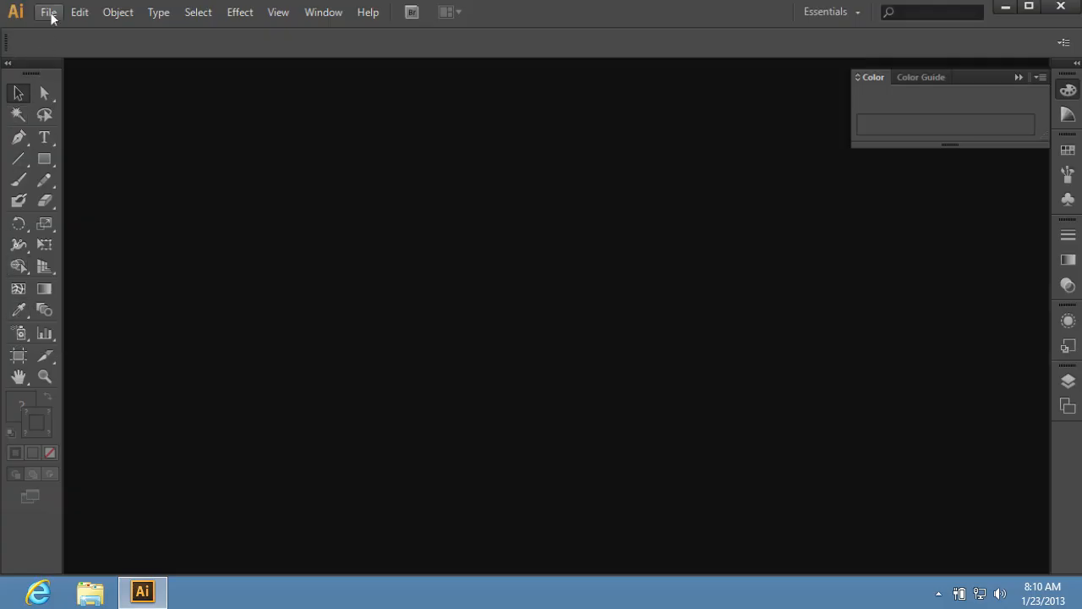
pyautogui.click(48, 12)
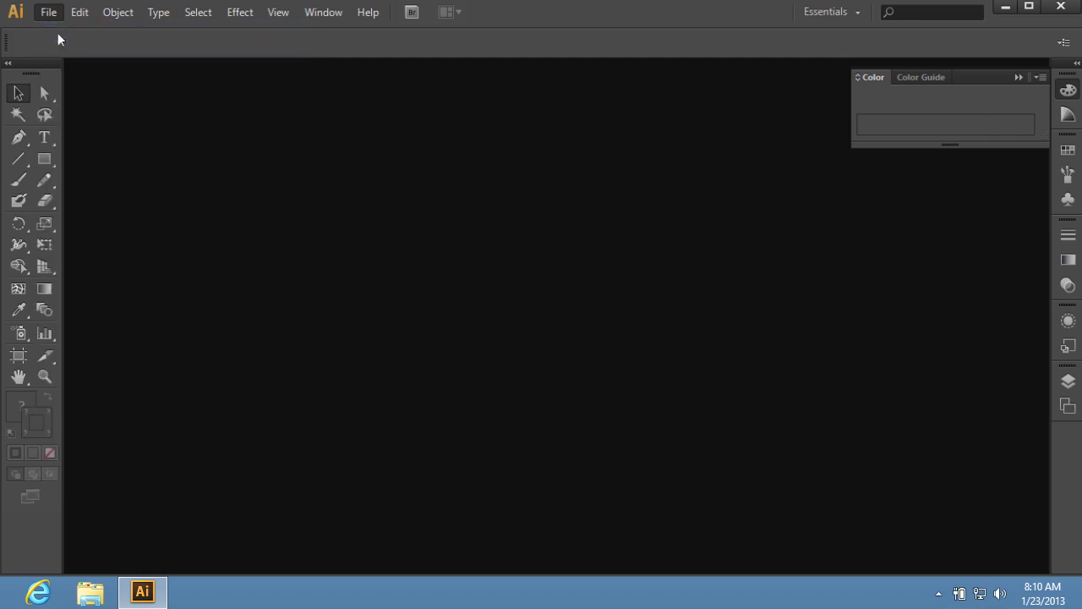
# Create a new 255.12 × 141.73 pt CMYK document from File > New
pyautogui.click(48, 12)
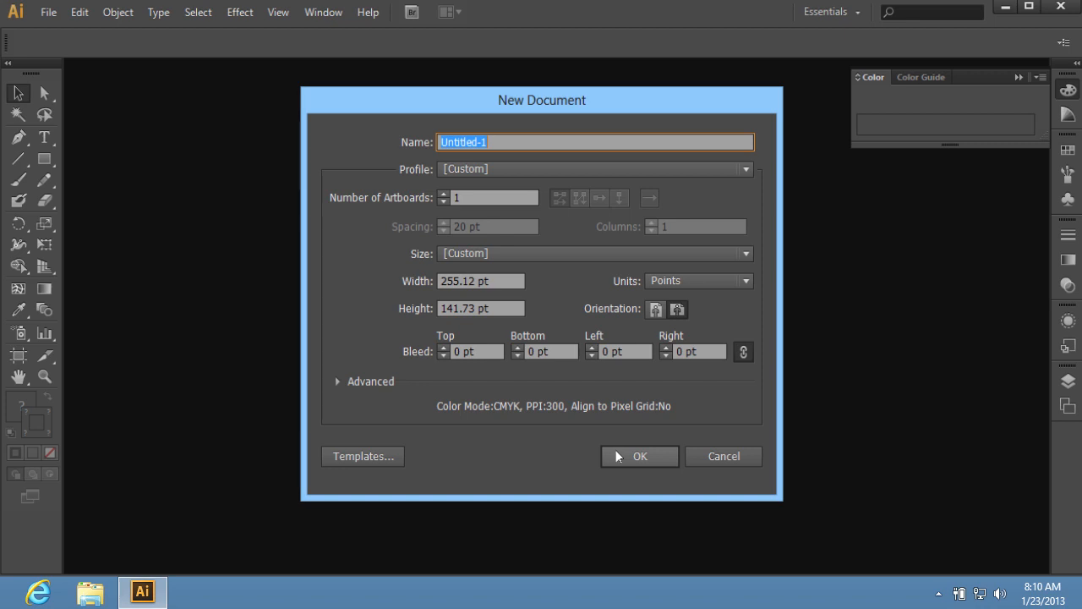
pyautogui.click(639, 456)
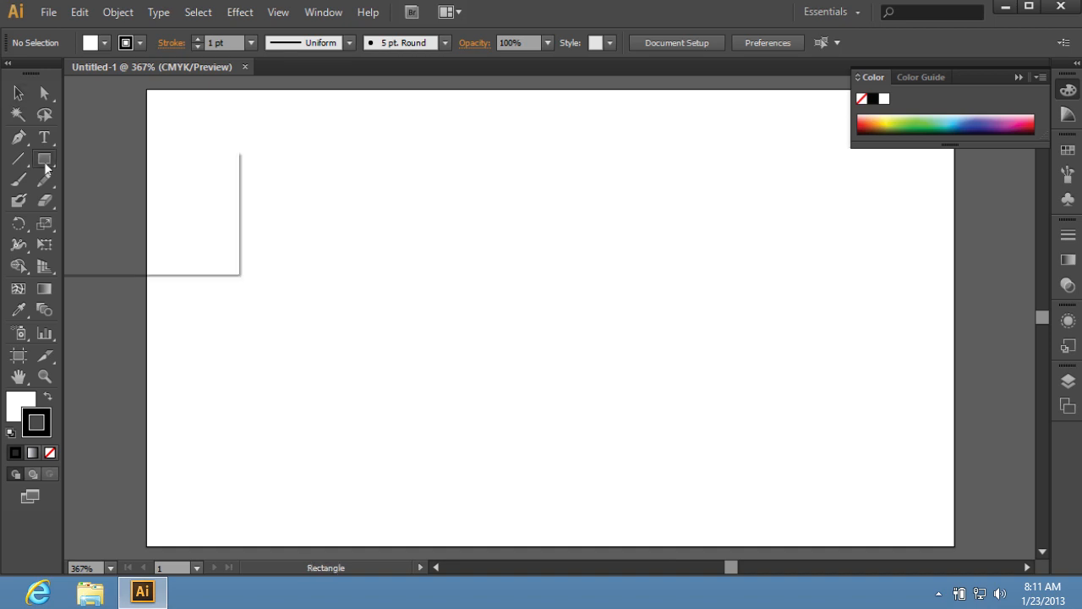
# Draw a pill-shaped rounded rectangle about 73 × 23 pt, then switch to Selection Tool
pyautogui.click(44, 158)
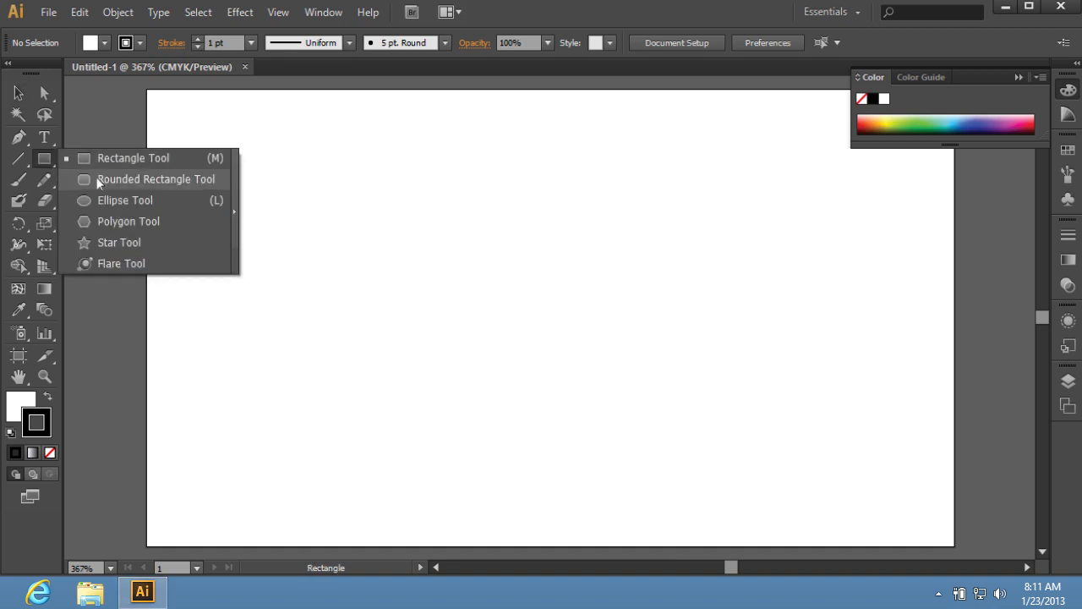
pyautogui.click(156, 178)
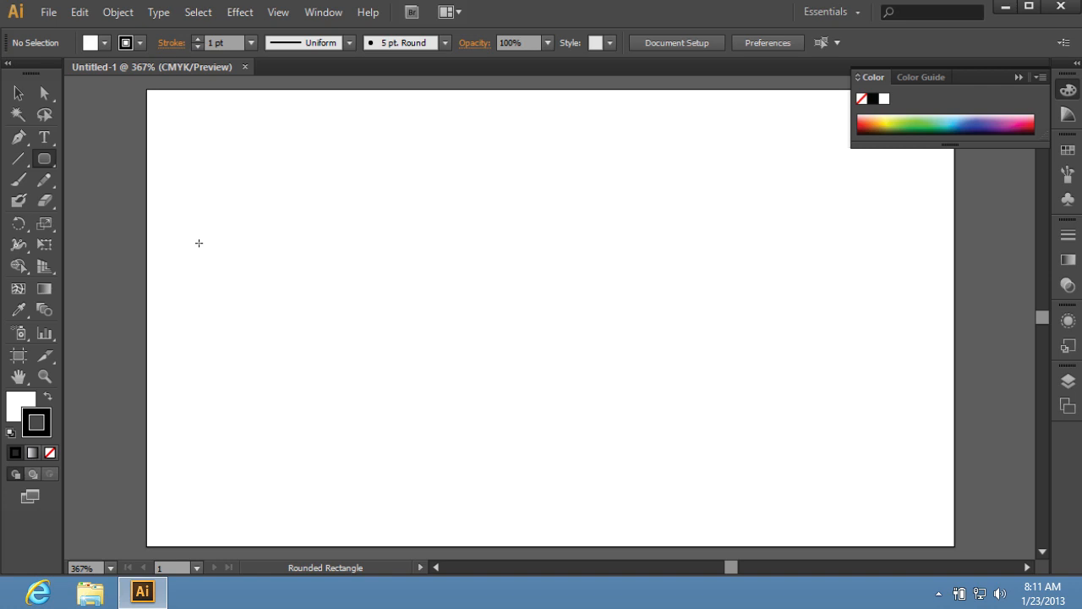
pyautogui.moveTo(200, 244); pyautogui.dragTo(391, 314)
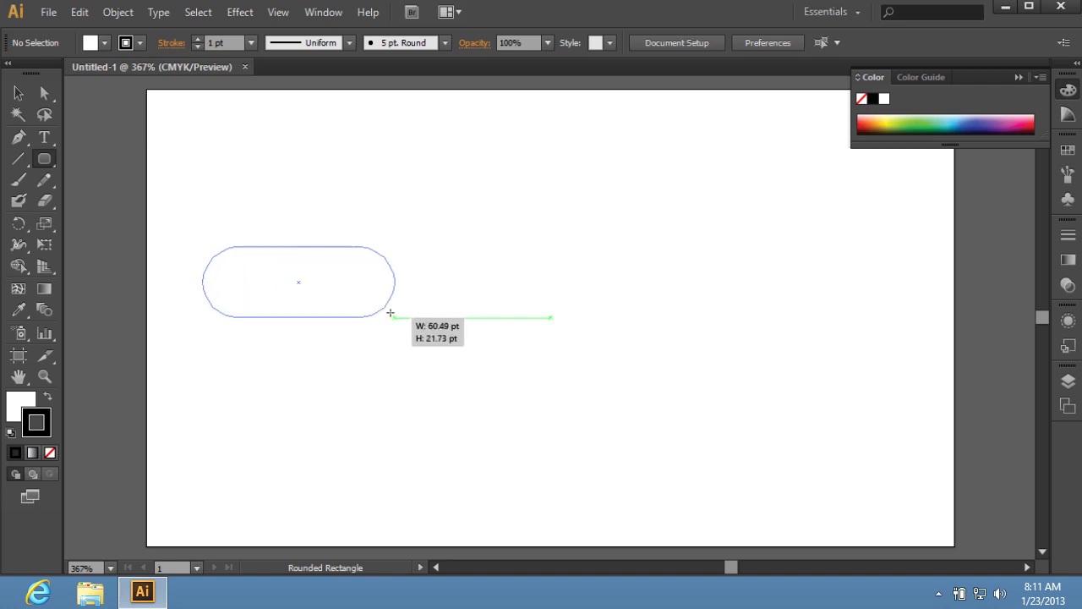
pyautogui.moveTo(390, 314); pyautogui.dragTo(432, 318)
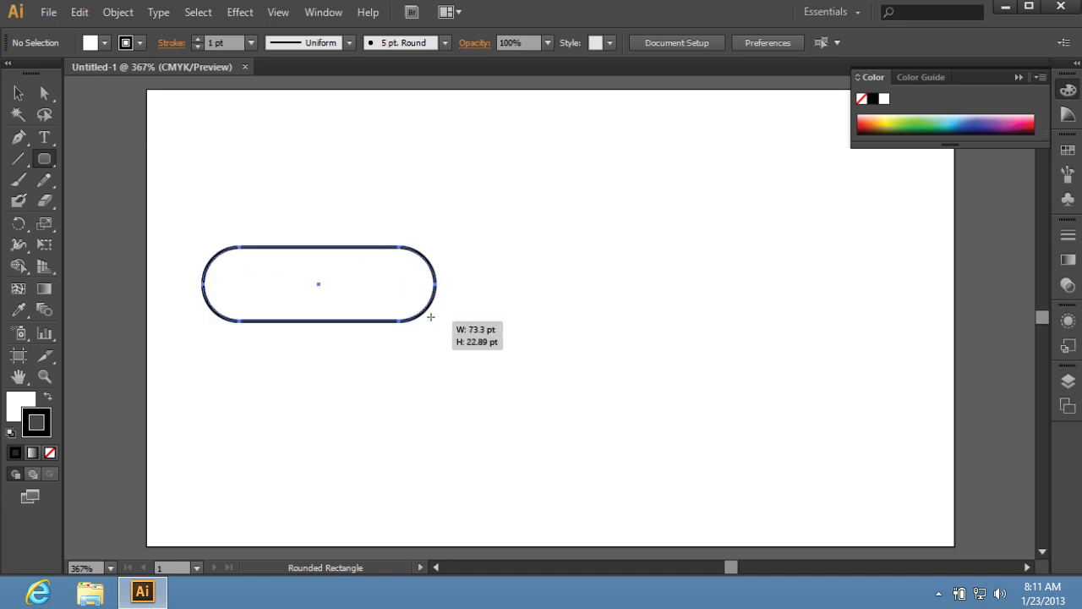
pyautogui.click(17, 93)
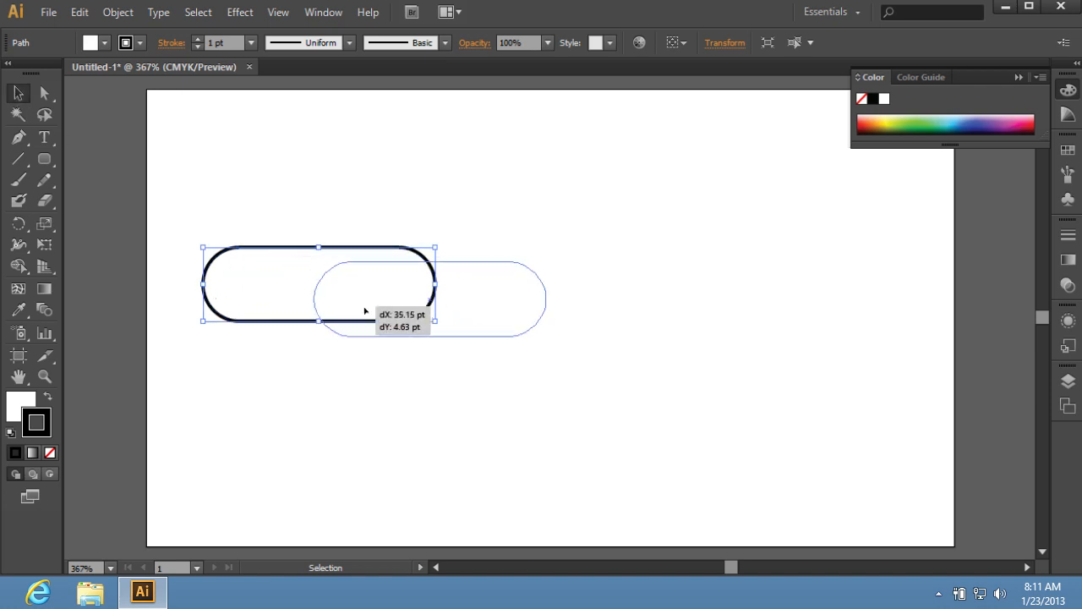
# Drag the rounded rectangle to the centre of the artboard
pyautogui.moveTo(365, 310); pyautogui.dragTo(470, 320)
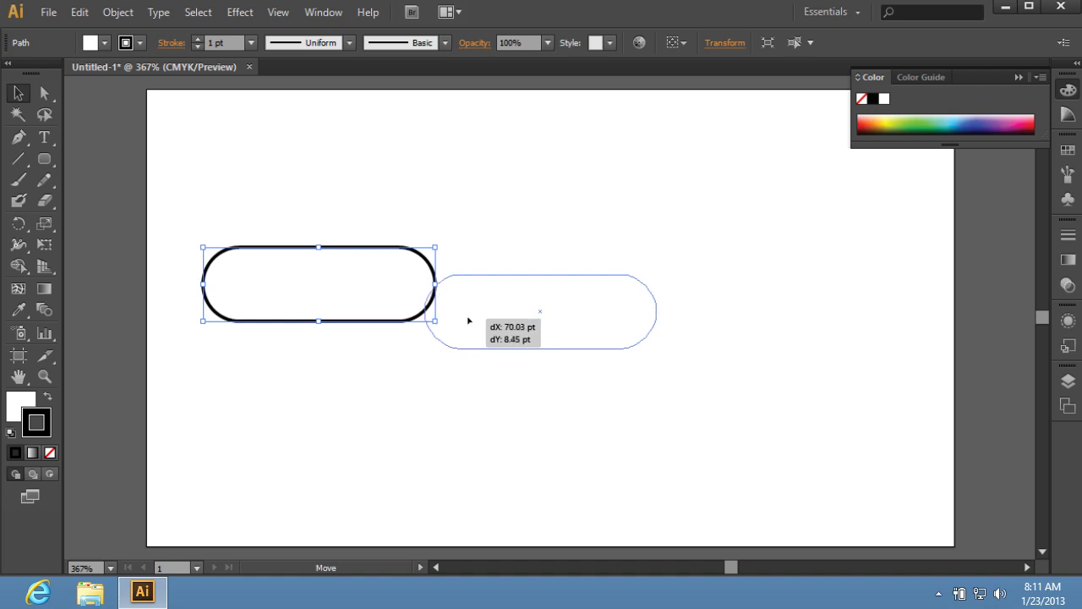
pyautogui.moveTo(319, 284); pyautogui.dragTo(541, 311)
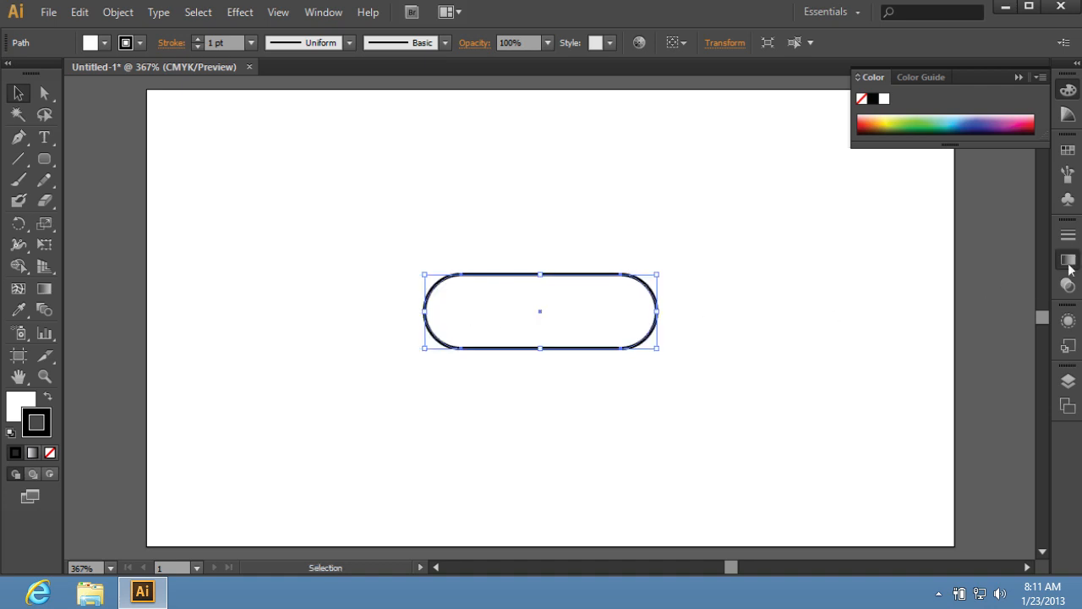
# Apply the Orange, Yellow gradient preset to the rectangle's stroke, then make Fill active
pyautogui.click(1068, 260)
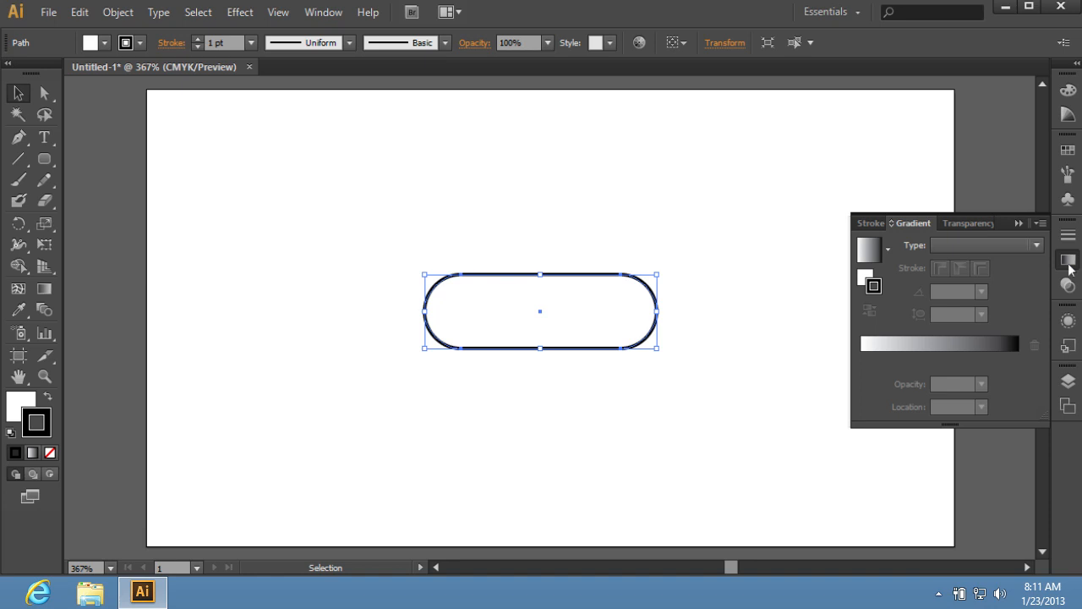
pyautogui.click(887, 245)
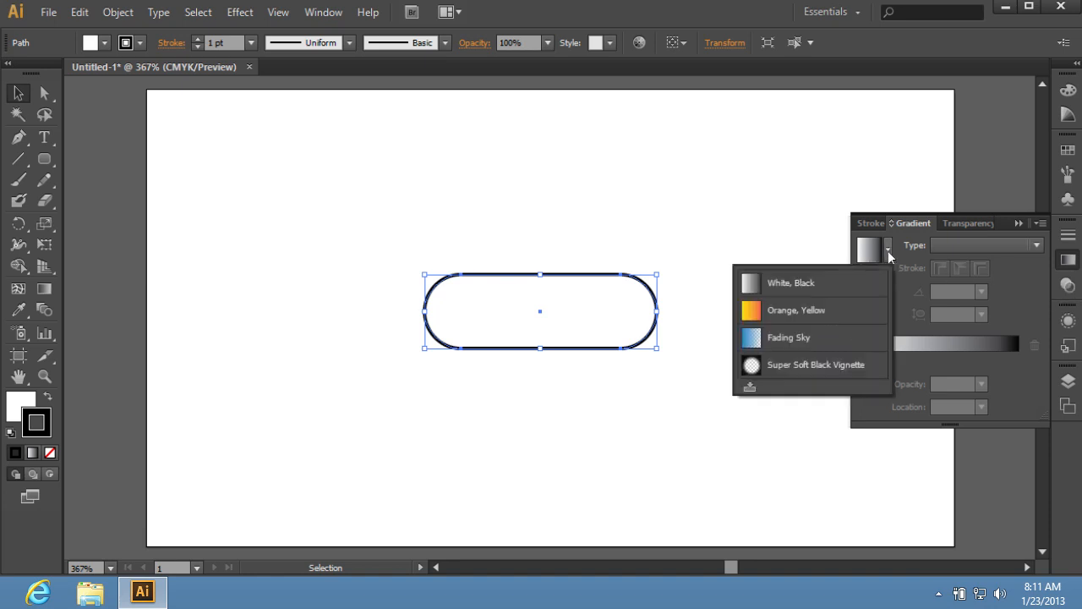
pyautogui.moveTo(795, 310)
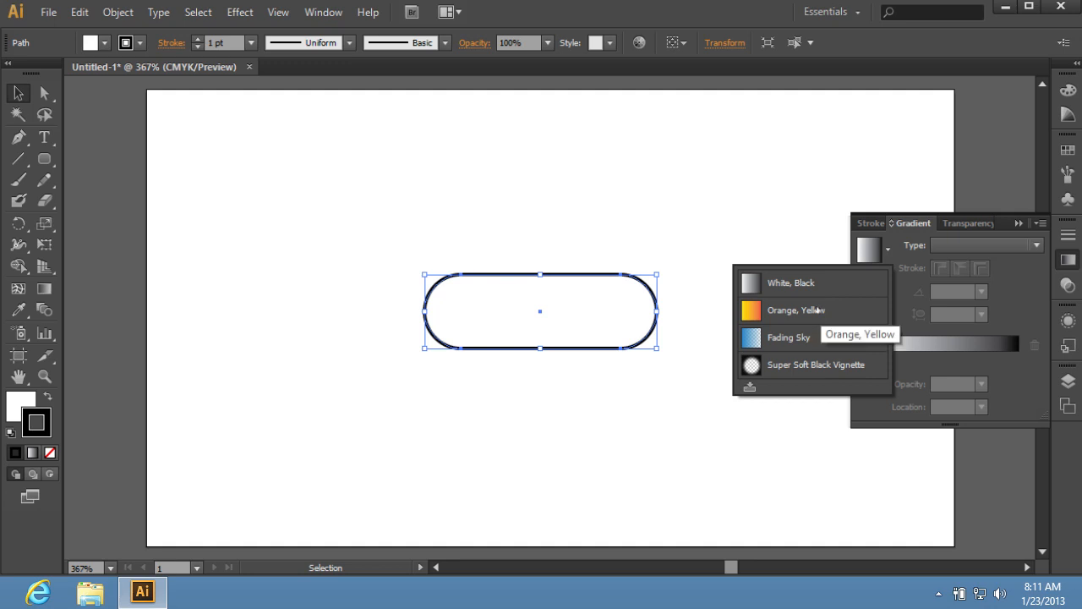
pyautogui.click(795, 310)
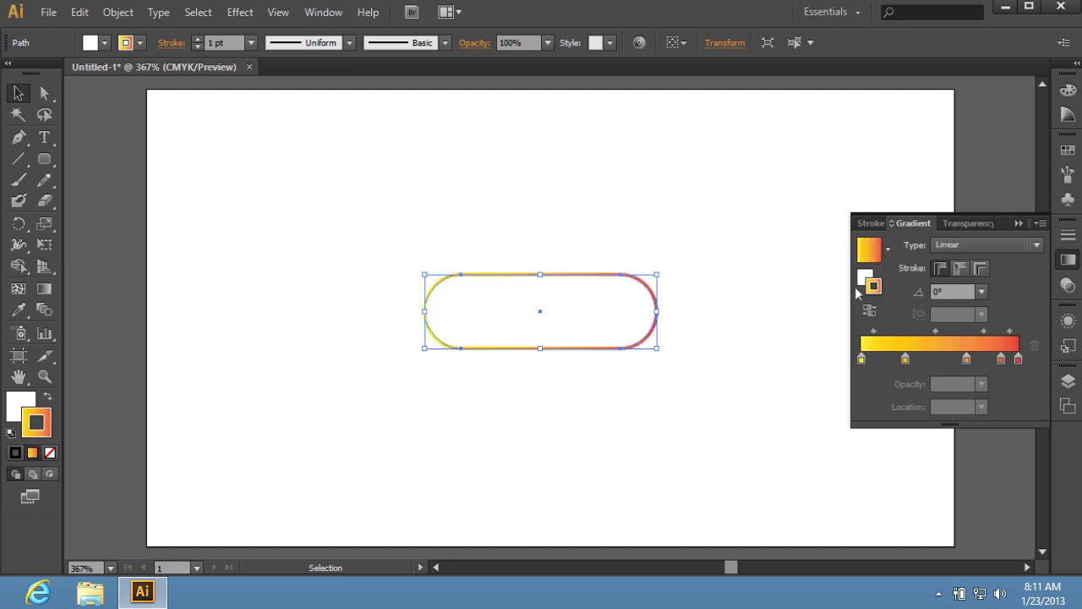
pyautogui.click(864, 276)
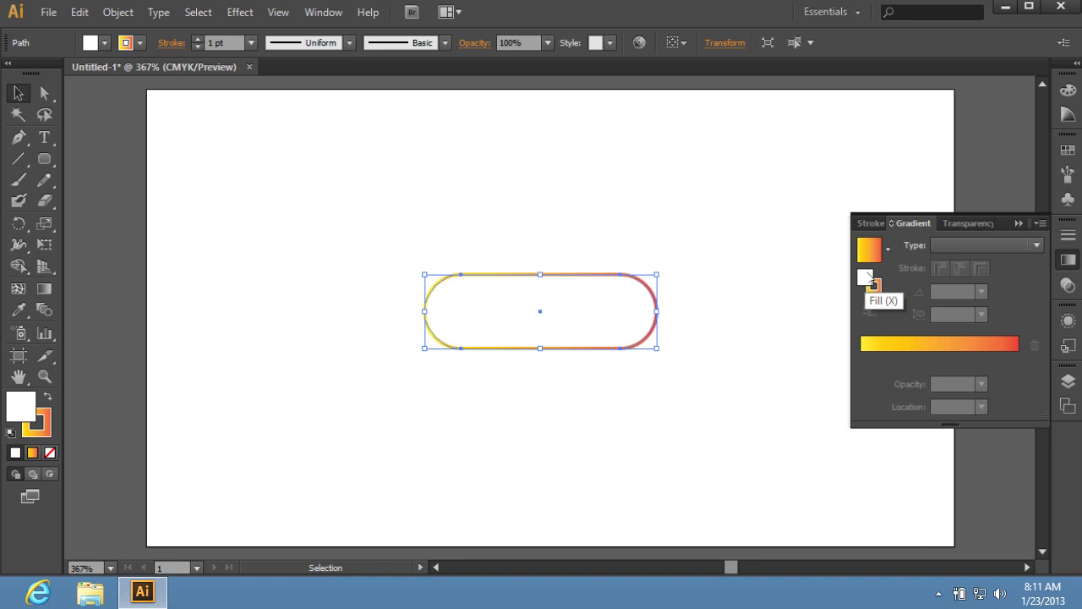
# Apply the Orange, Yellow gradient preset to the rectangle's fill
pyautogui.click(887, 248)
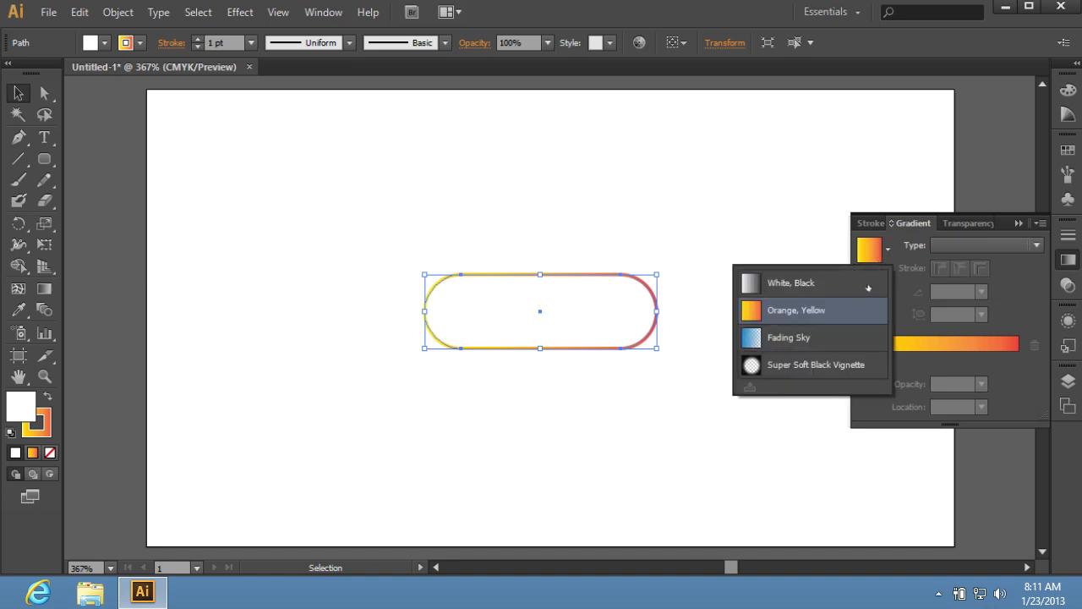
pyautogui.click(795, 309)
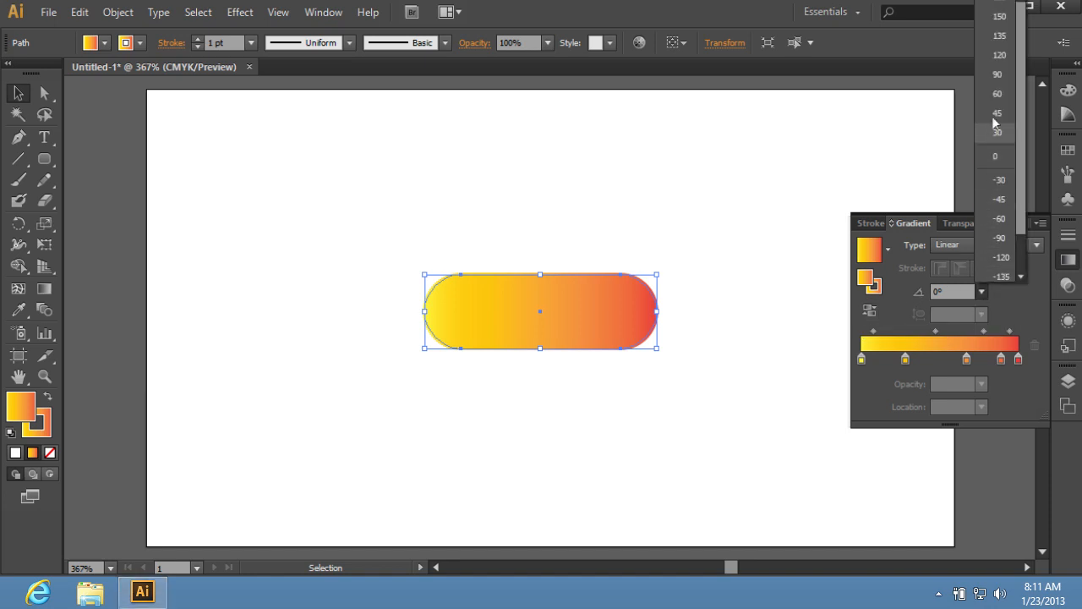
pyautogui.moveTo(995, 82)
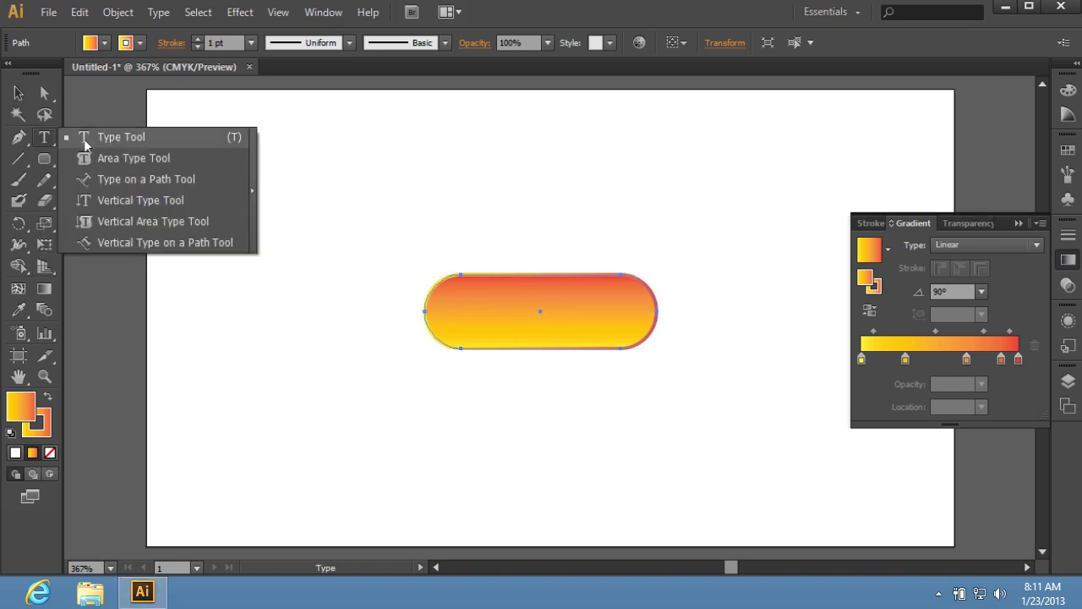
# Type NEWS with the Type Tool and drag it onto the button's centre
pyautogui.click(121, 136)
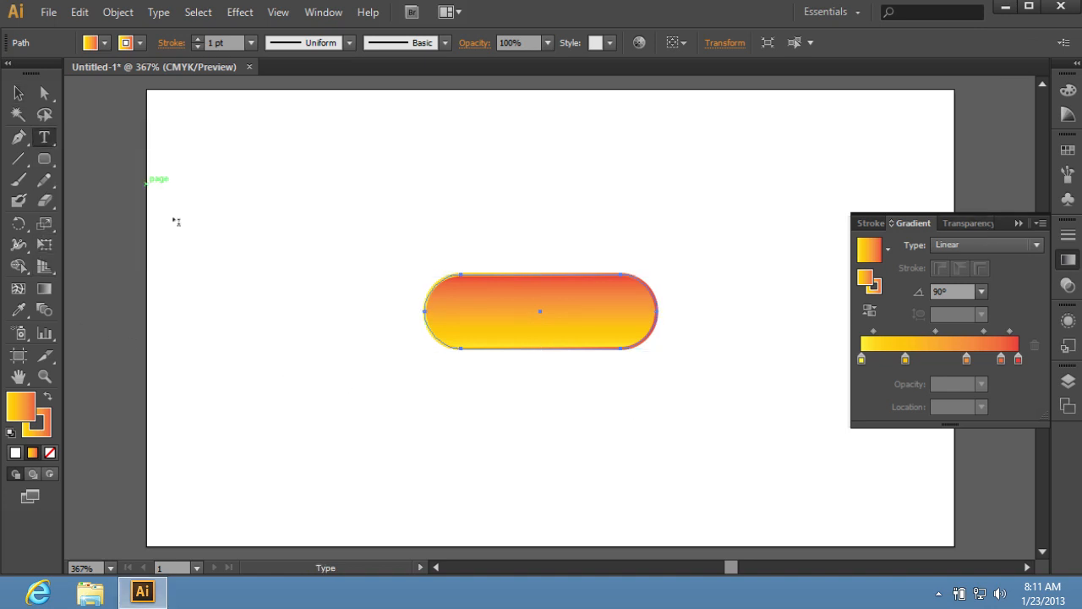
pyautogui.write('NEWS')
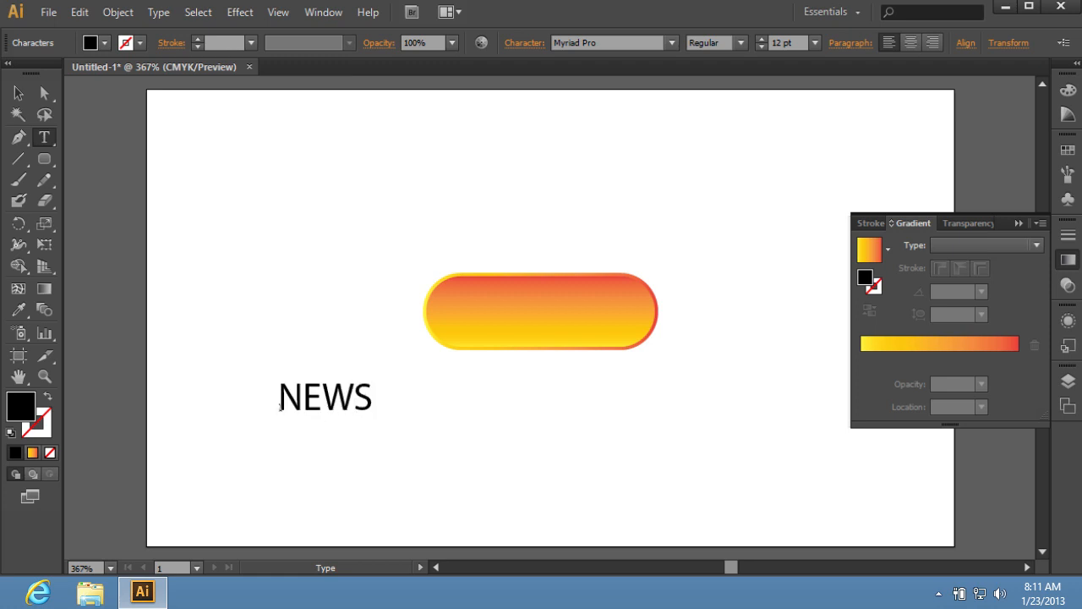
pyautogui.moveTo(326, 398); pyautogui.dragTo(541, 312)
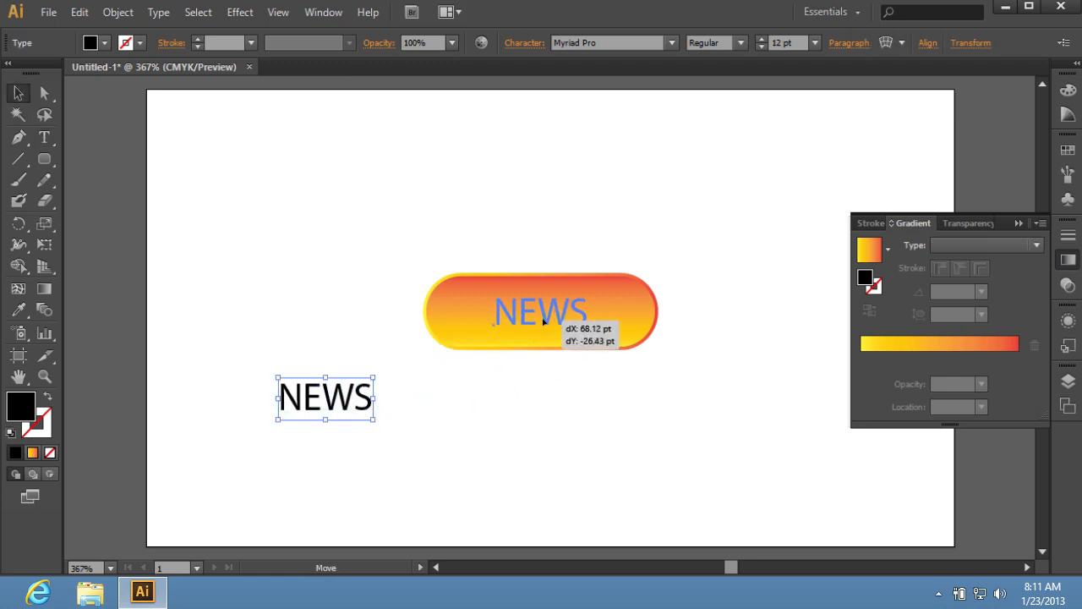
pyautogui.moveTo(324, 397); pyautogui.dragTo(540, 311)
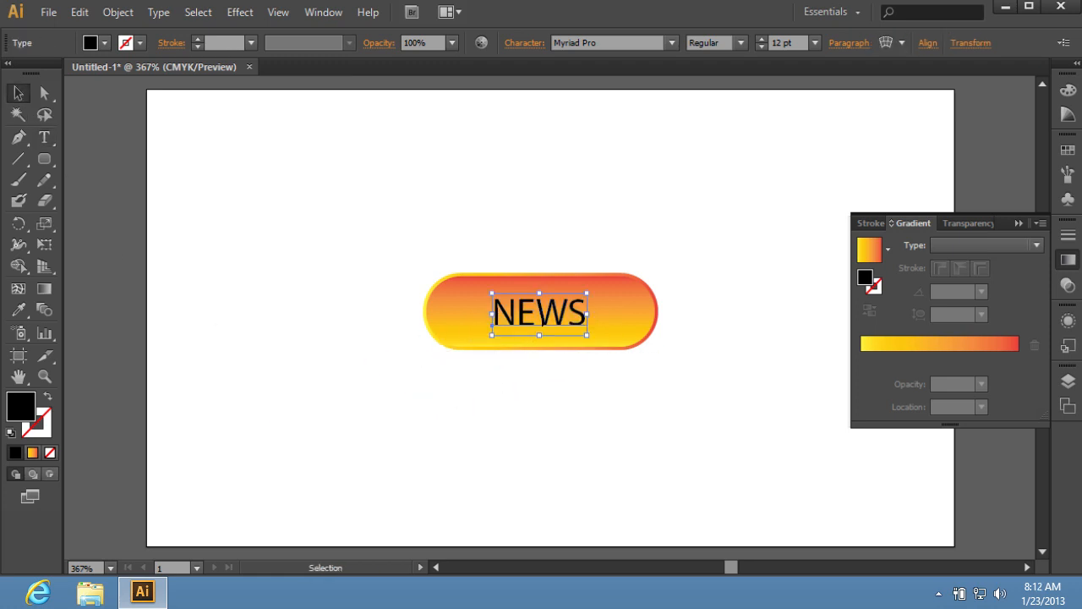
pyautogui.moveTo(21, 407)
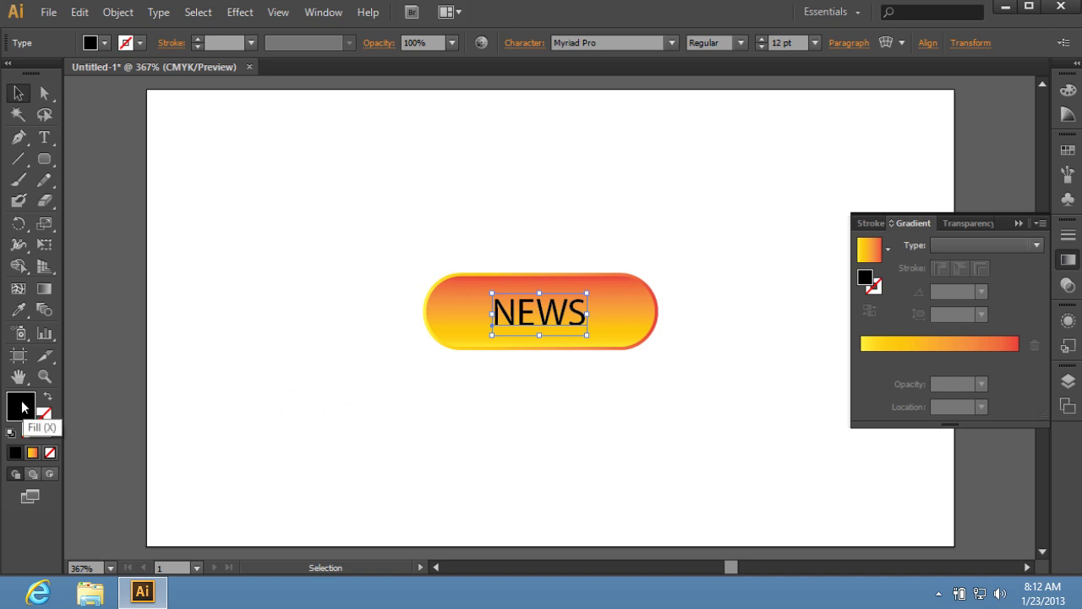
# Change the NEWS text fill colour to light blue 5E8DF7 in the Color Picker
pyautogui.doubleClick(15, 407)
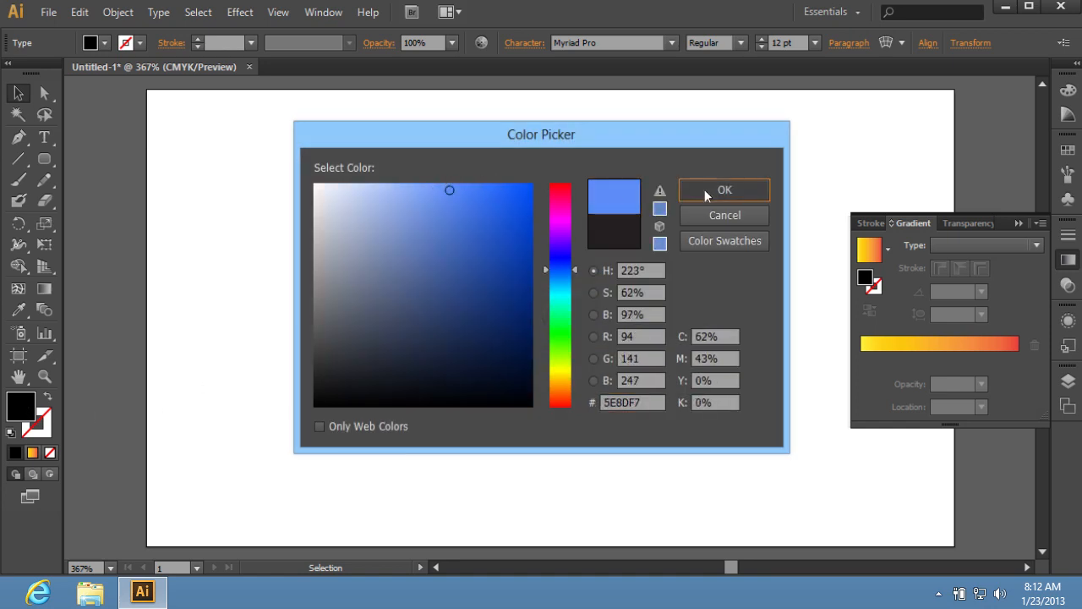
pyautogui.click(724, 189)
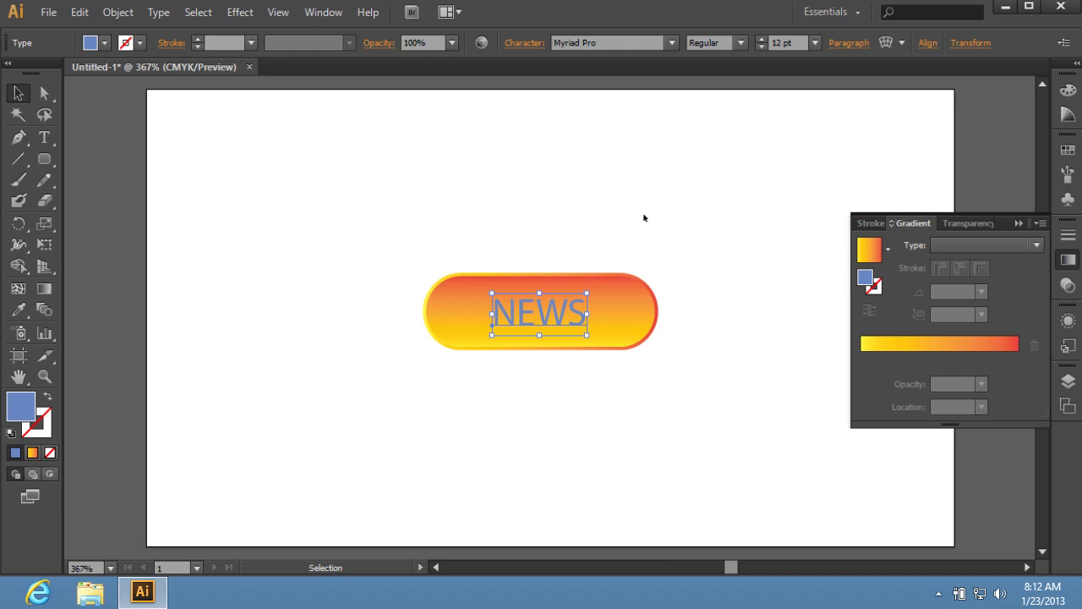